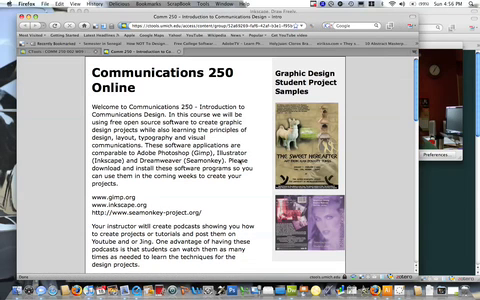
pyautogui.scroll(-3)
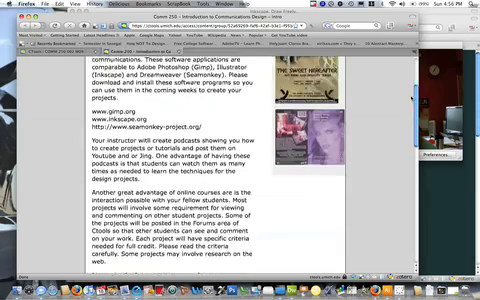
pyautogui.scroll(-3)
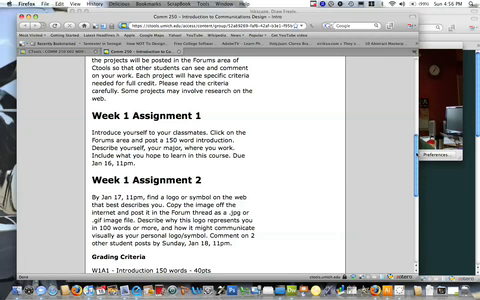
pyautogui.scroll(-3)
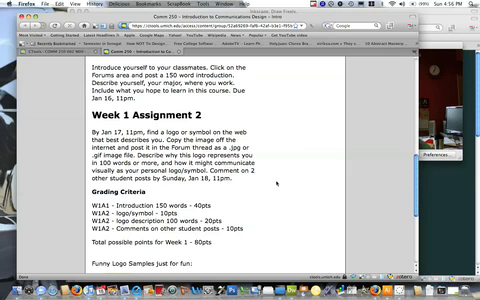
pyautogui.scroll(-3)
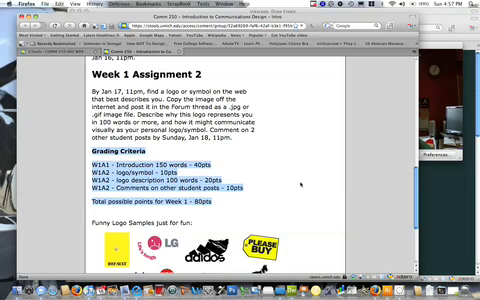
pyautogui.scroll(3)
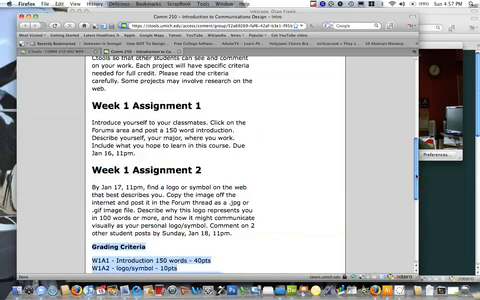
pyautogui.scroll(3)
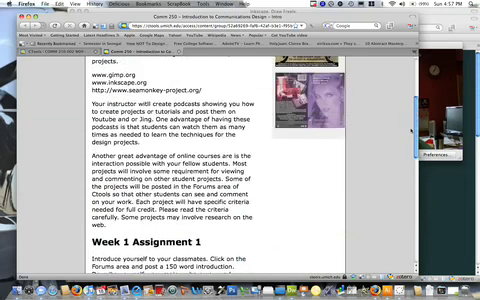
pyautogui.scroll(3)
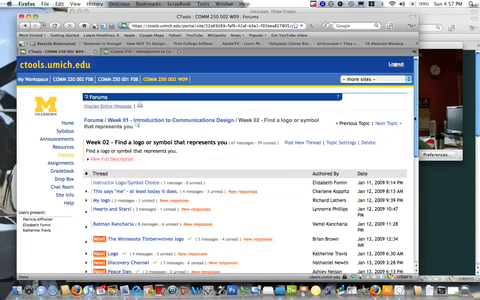
pyautogui.scroll(-3)
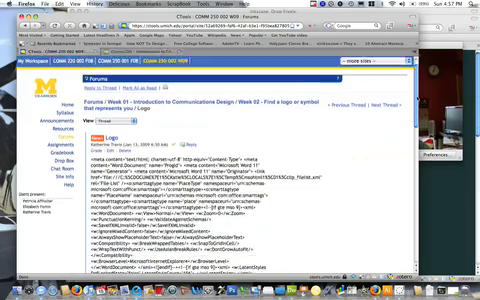
pyautogui.scroll(-3)
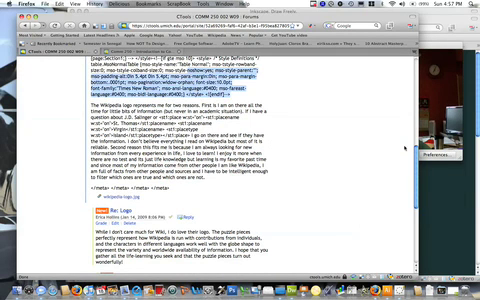
pyautogui.scroll(-3)
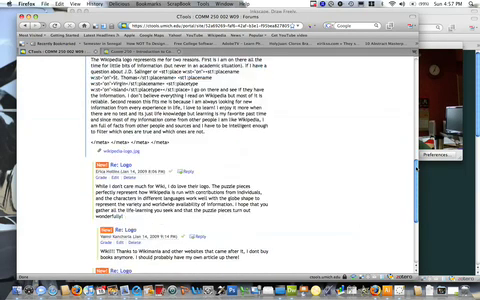
pyautogui.scroll(-3)
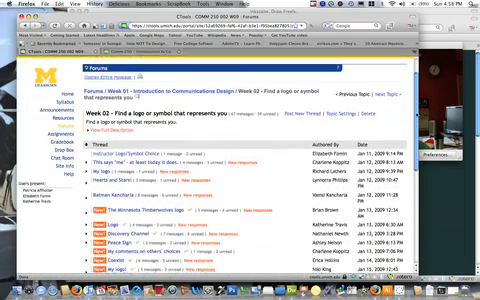
pyautogui.scroll(-3)
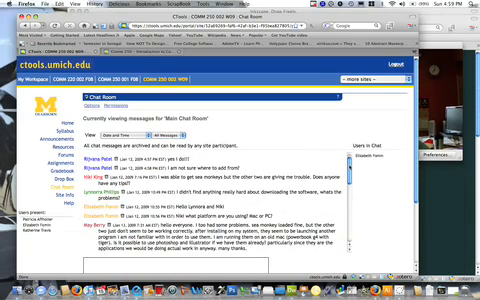
pyautogui.scroll(-3)
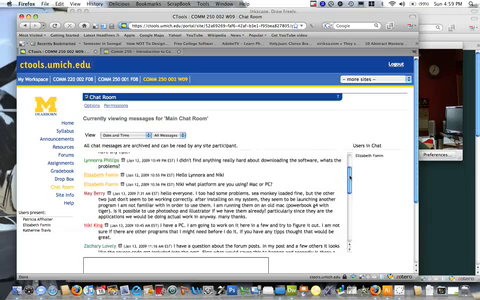
pyautogui.scroll(-3)
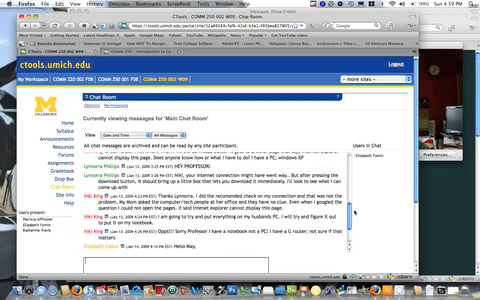
pyautogui.scroll(-3)
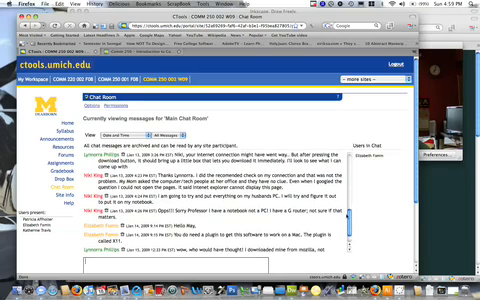